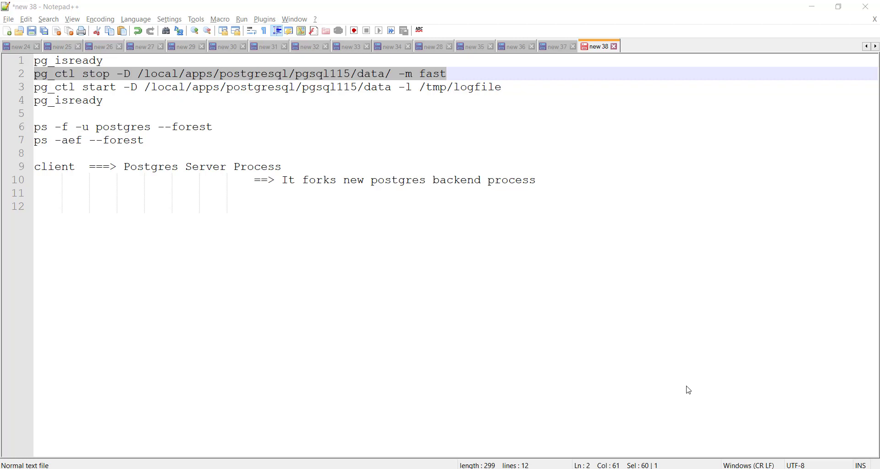
pyautogui.moveTo(251, 78)
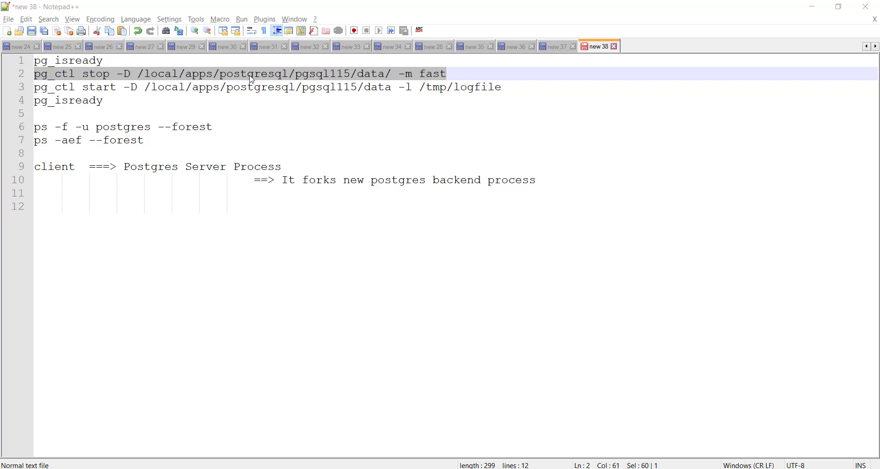
pyautogui.moveTo(552, 396)
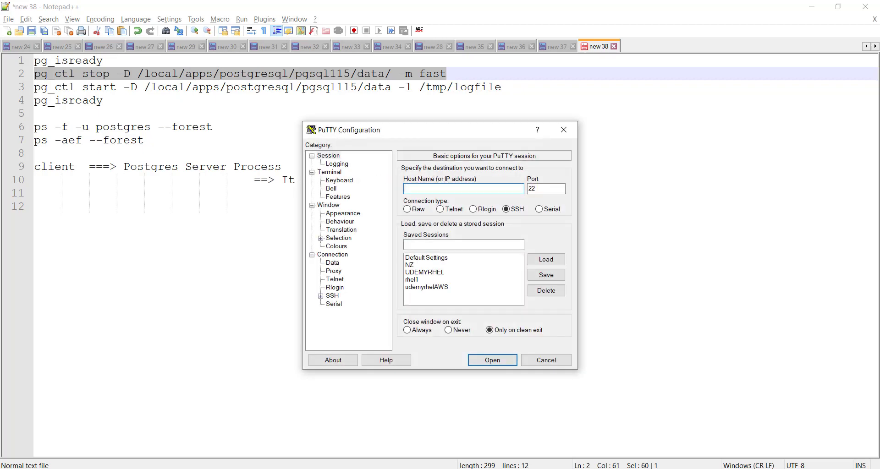
# Log in as postgres and confirm PostgreSQL 11.5 on Red Hat Enterprise Linux Server 7.7
pyautogui.click(492, 360)
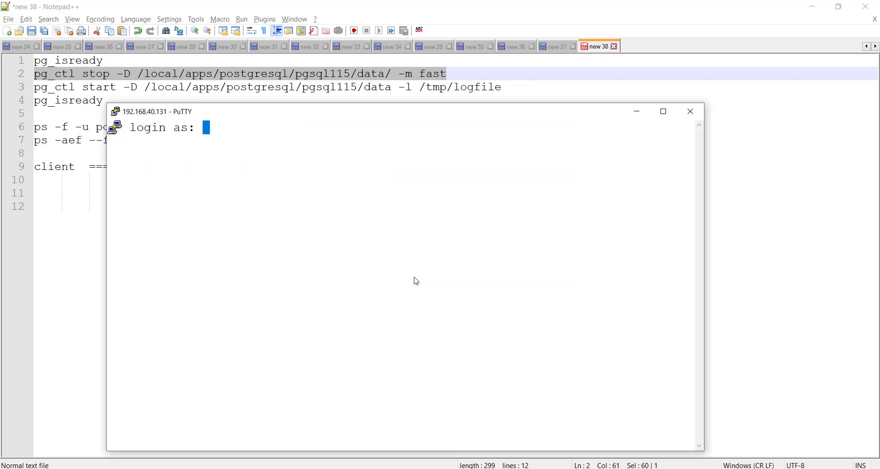
pyautogui.write('postgre')
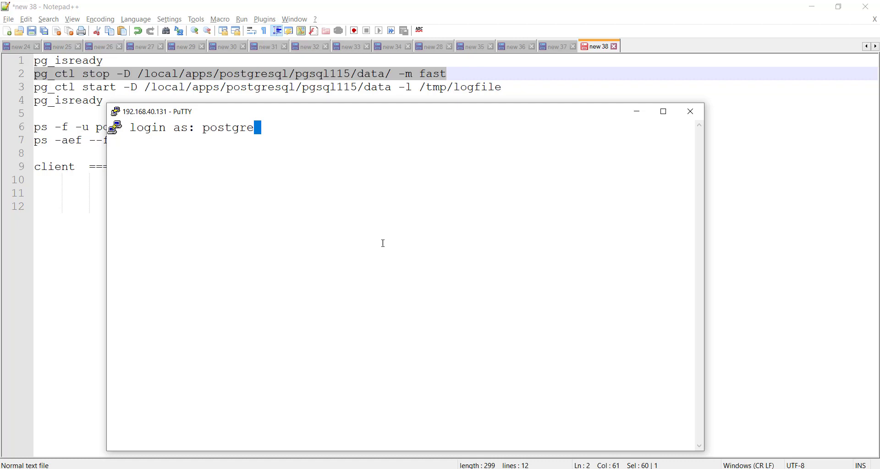
pyautogui.press('Return')
pyautogui.write('psql --version')
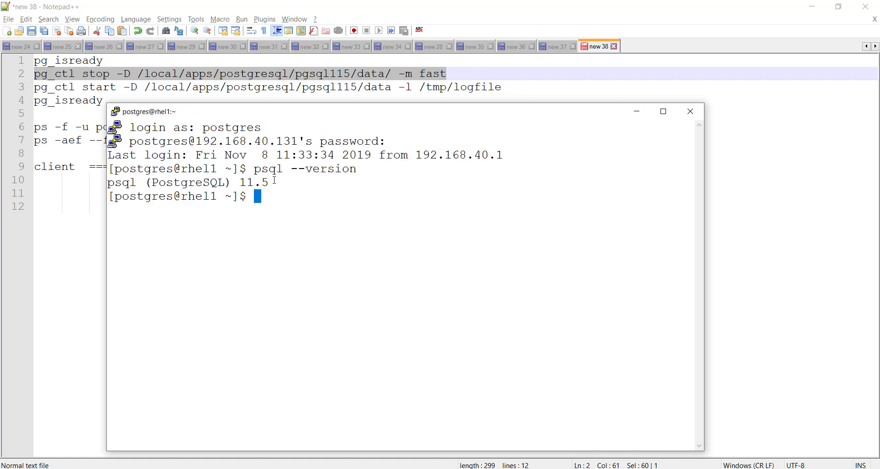
pyautogui.moveTo(253, 168); pyautogui.dragTo(268, 182)
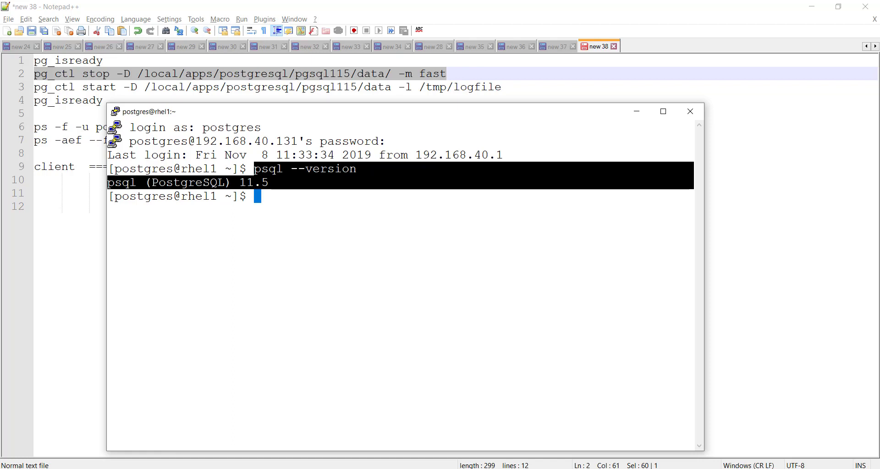
pyautogui.write('cat /etc/redha')
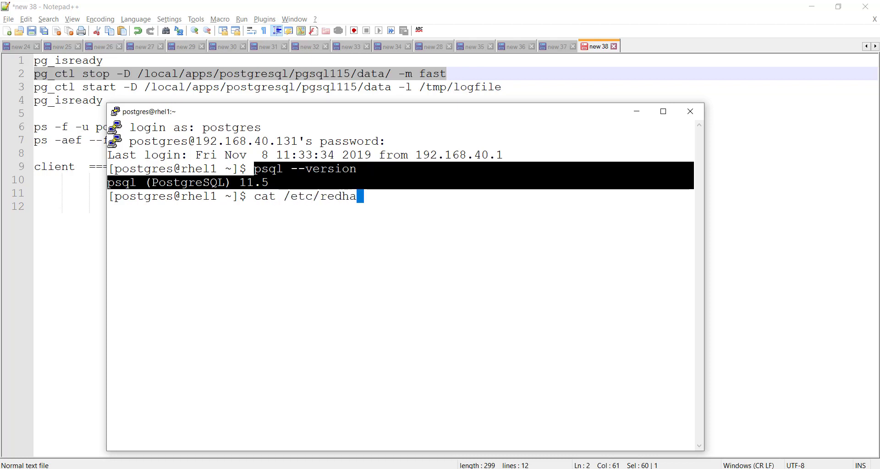
pyautogui.press('Return')
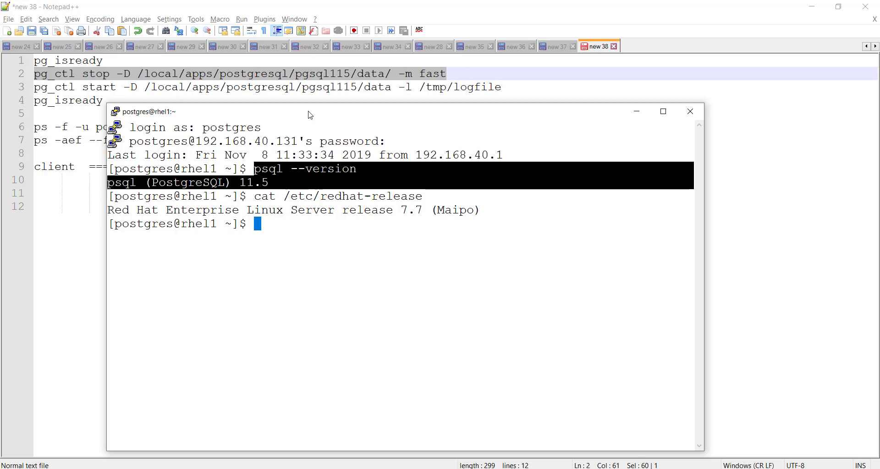
# Maximize the terminal and run pg_isready, which reports no response on port 5432
pyautogui.click(663, 111)
pyautogui.write('ps -f -u postgres --forest')
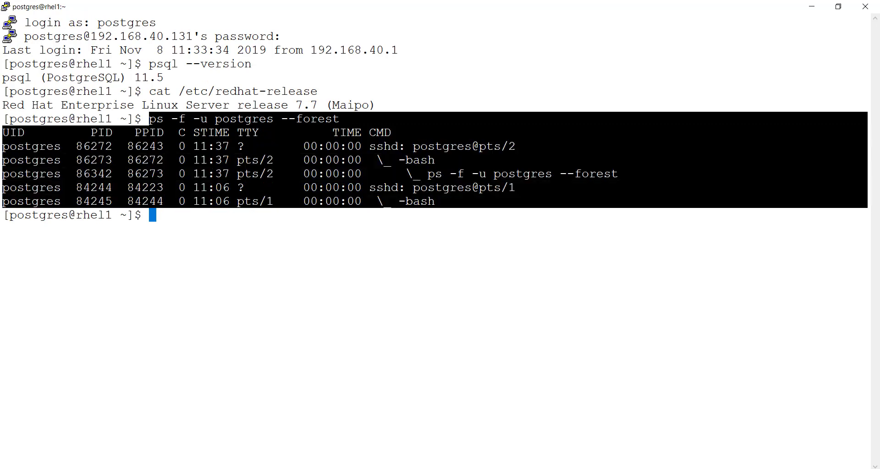
pyautogui.moveTo(255, 221)
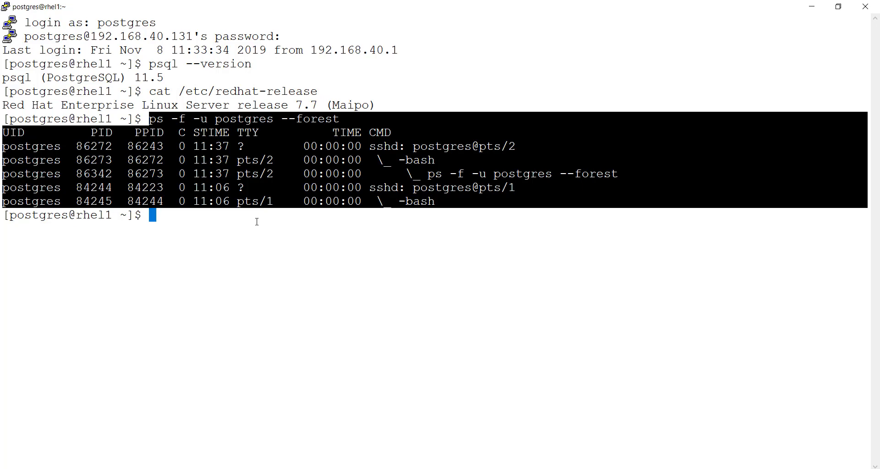
pyautogui.write('pg_')
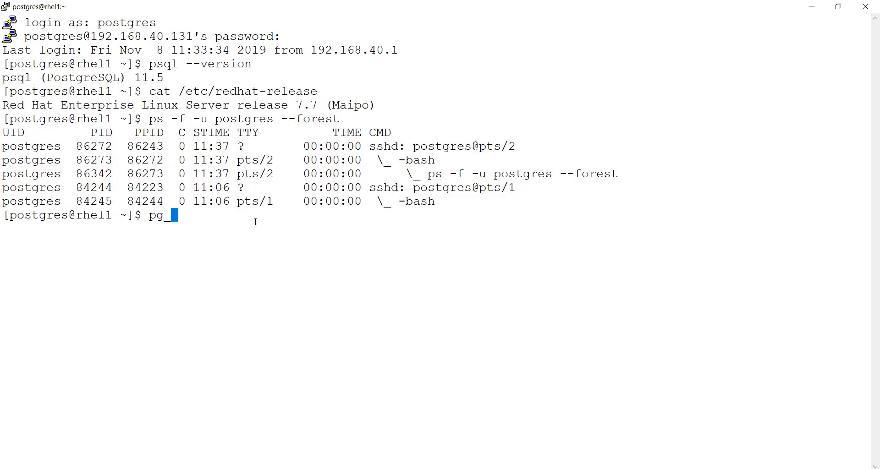
pyautogui.press('Return')
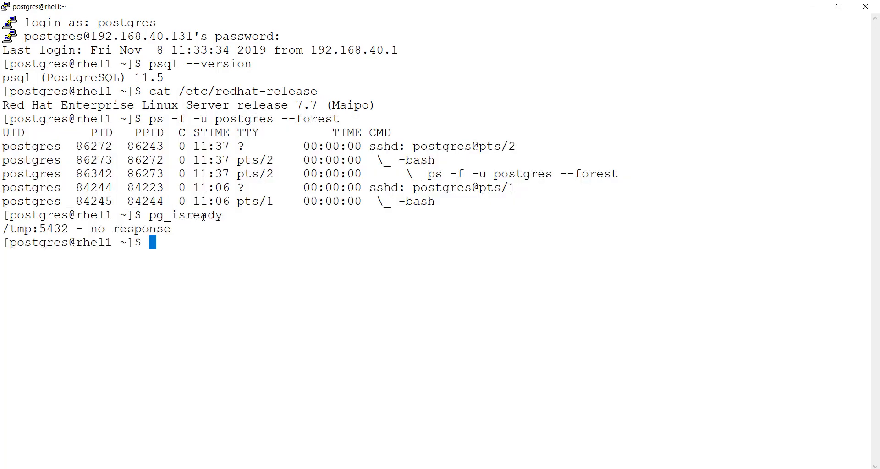
pyautogui.doubleClick(185, 215)
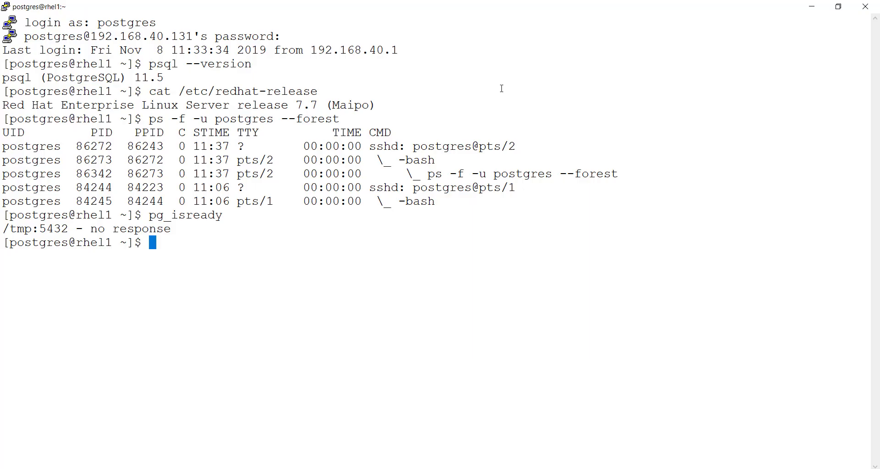
# Start the server with pg_ctl on /local/apps/postgresql/pgsql115/data logging to /tmp/logfile, then recheck readiness
pyautogui.write('pg_ctl start -D /local/apps/postgresql/pgsql115/data -l /tmp/logfile')
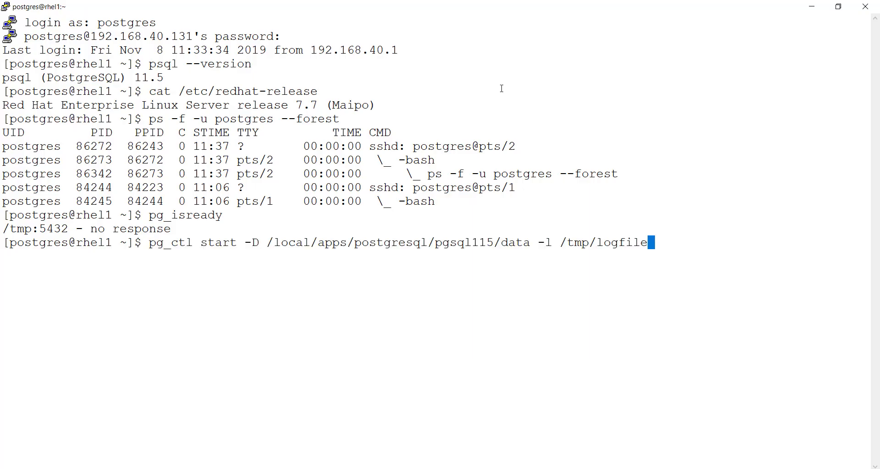
pyautogui.press('Return')
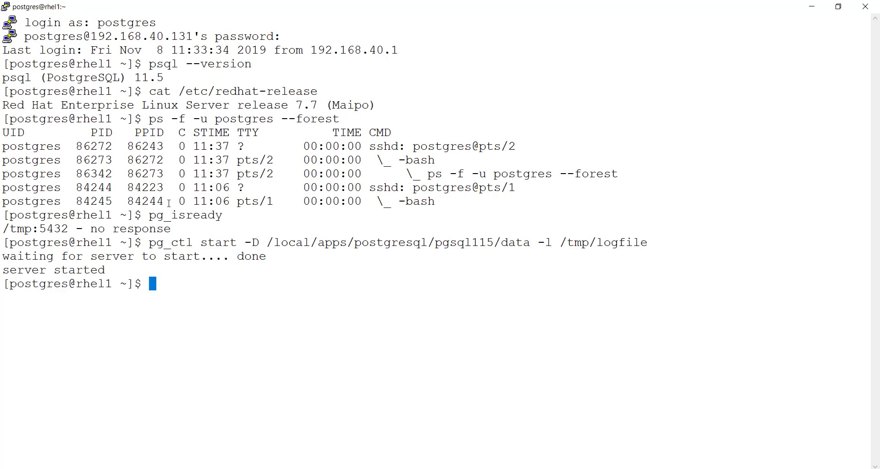
pyautogui.press('Return')
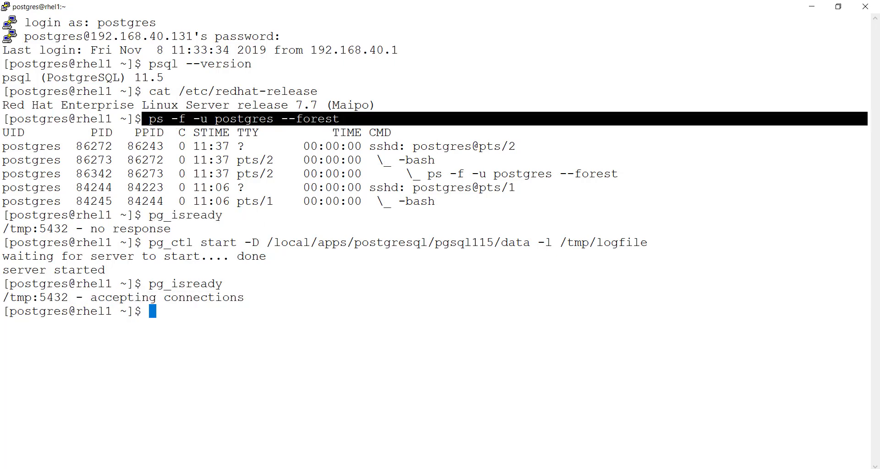
# Rerun the forest listing and highlight the checkpointer, walwriter and other child PIDs
pyautogui.press('Return')
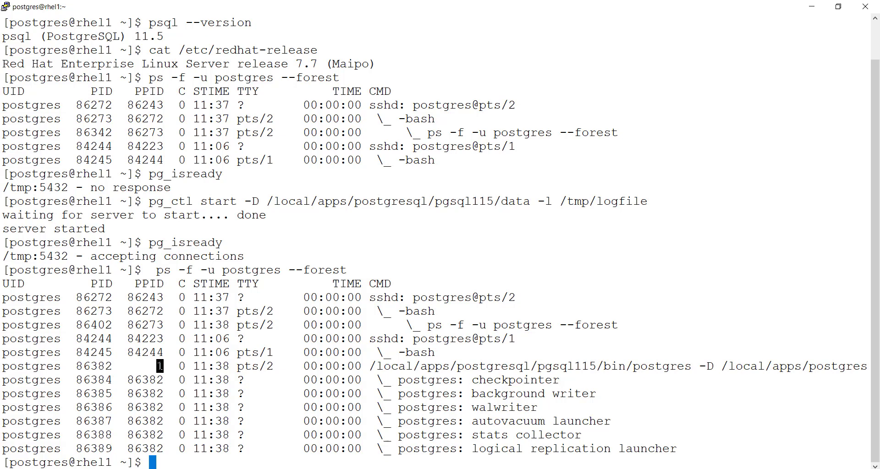
pyautogui.doubleClick(528, 366)
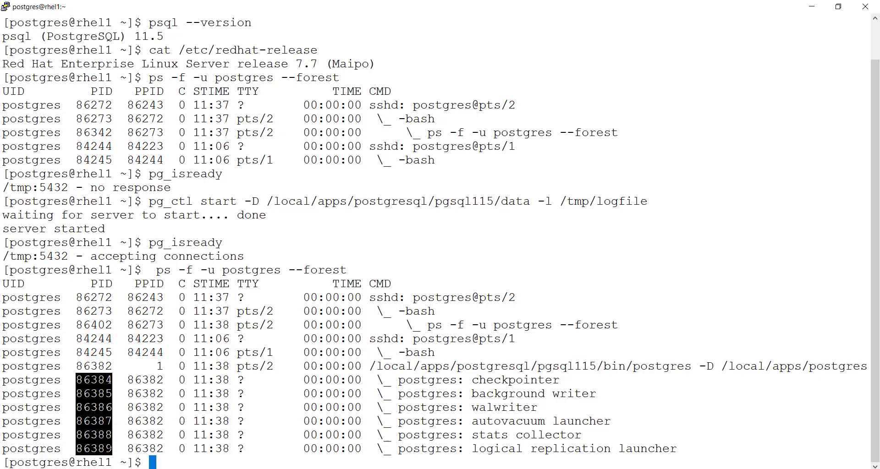
pyautogui.doubleClick(514, 379)
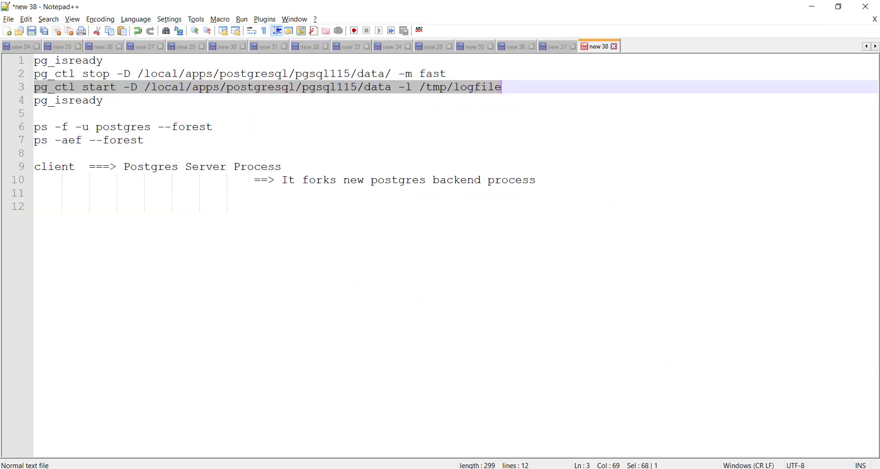
# Label the Postgres server process with PID 86382 and add '(fork)' to the forks note
pyautogui.click(46, 166)
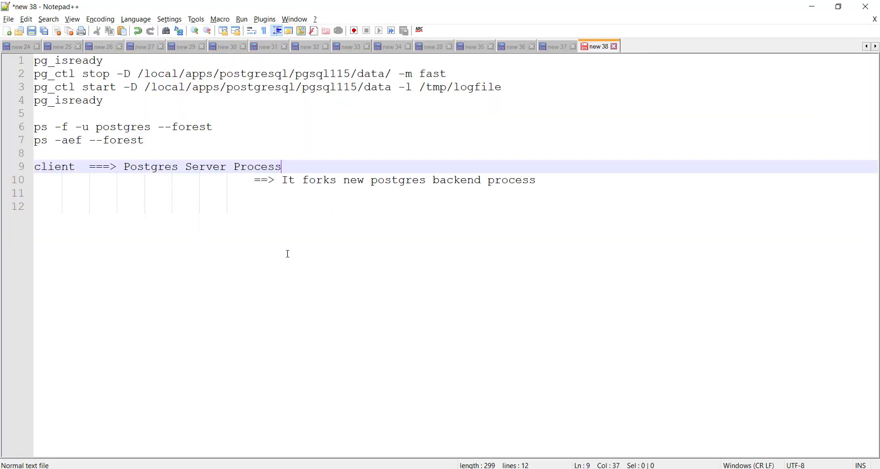
pyautogui.write('786')
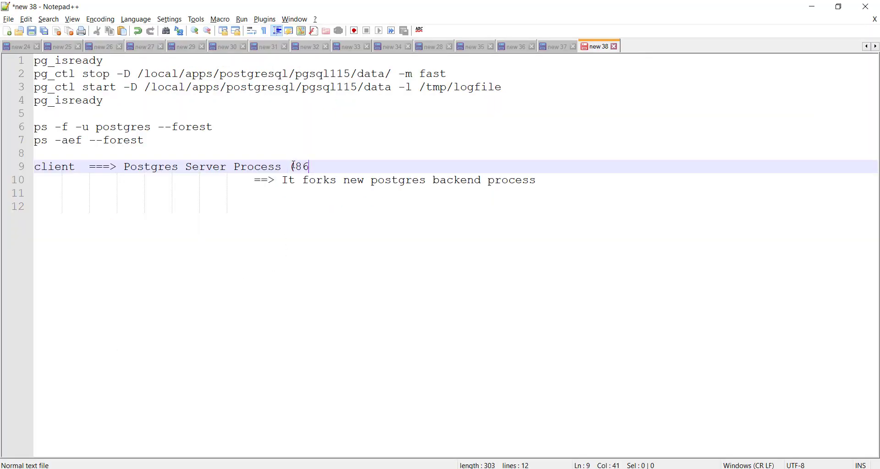
pyautogui.write('382)')
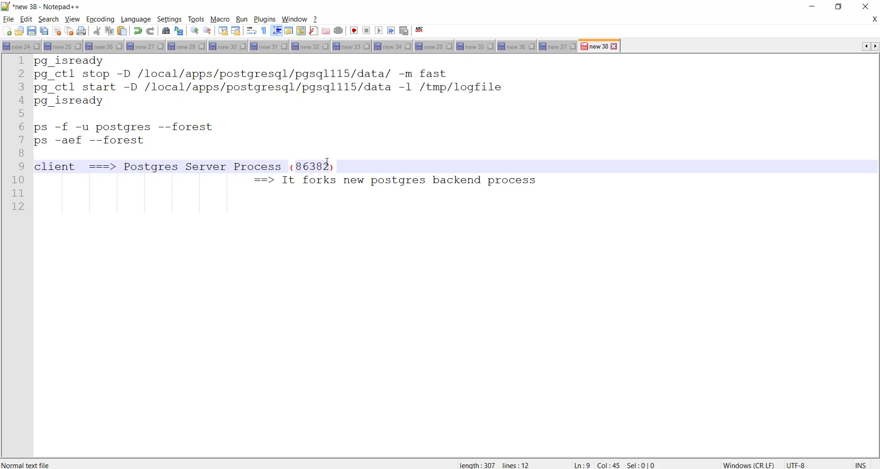
pyautogui.moveTo(313, 175)
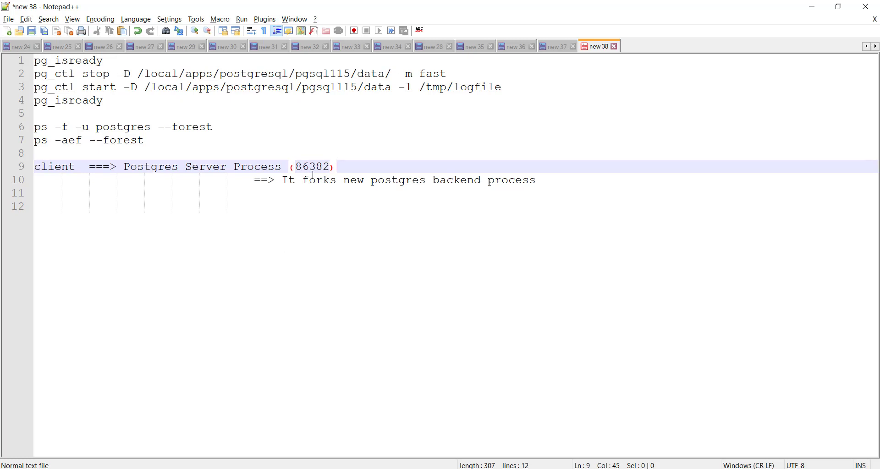
pyautogui.write('(fork')
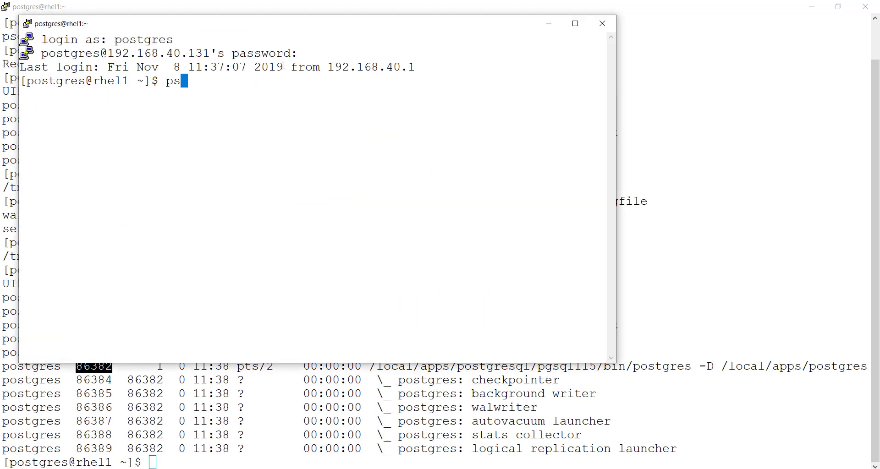
# In the second session, list the four databases and connect to testdb1 with psql
pyautogui.press('Return')
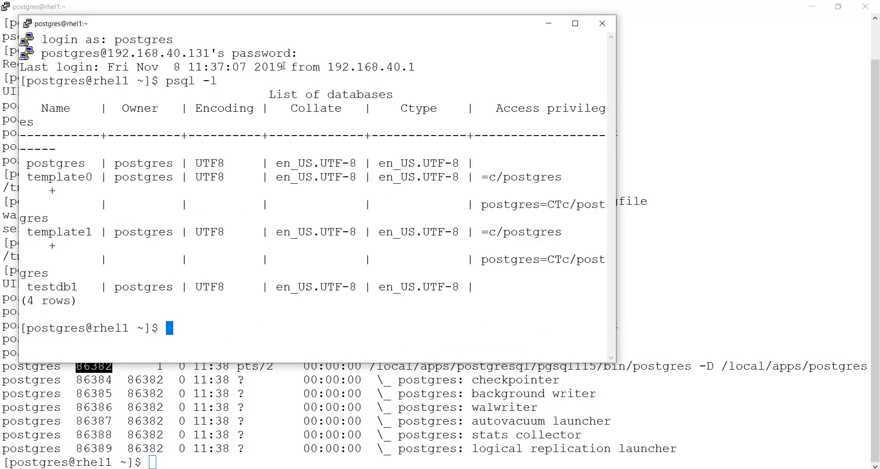
pyautogui.write('psql testd')
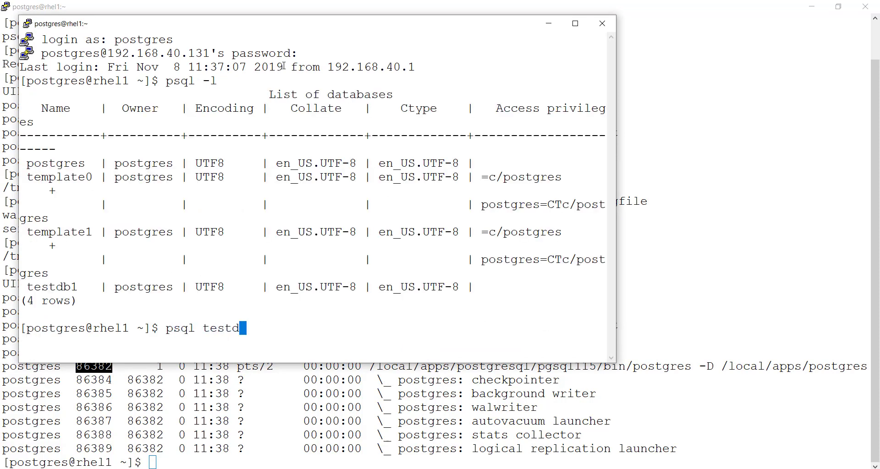
pyautogui.write('b1')
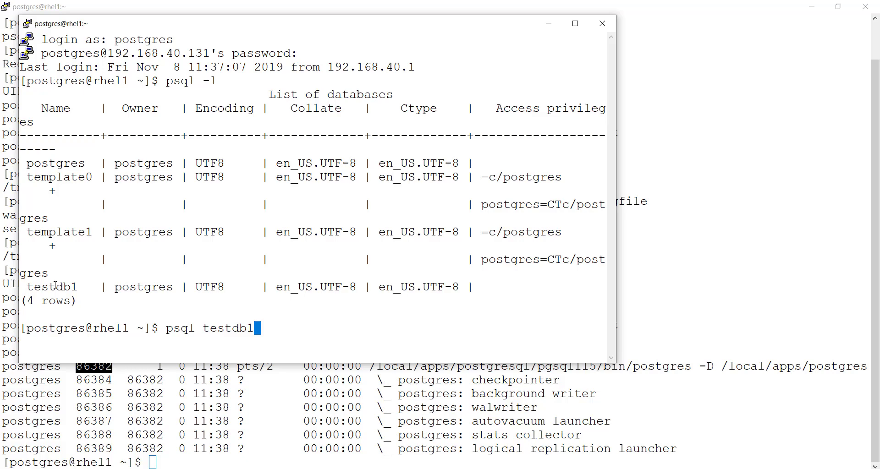
pyautogui.press('Return')
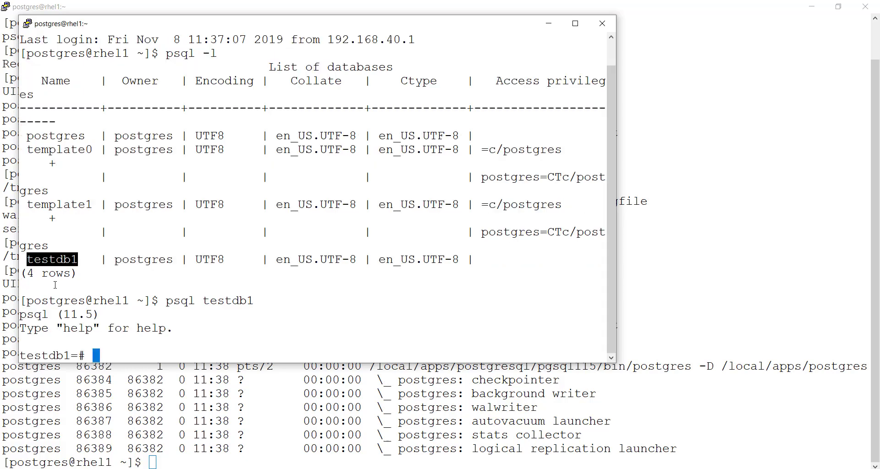
pyautogui.doubleClick(179, 300)
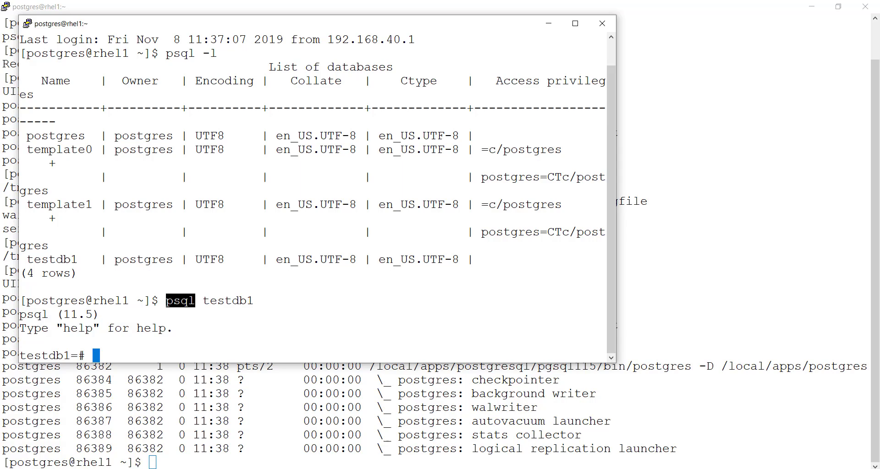
pyautogui.moveTo(503, 387)
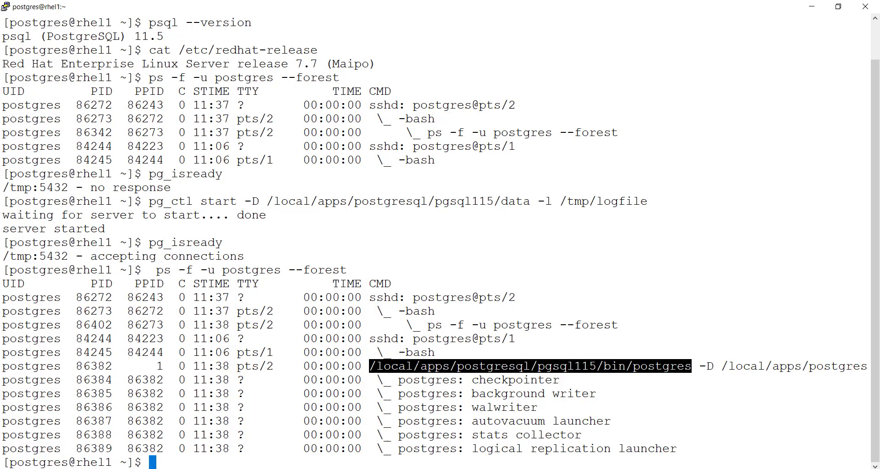
pyautogui.moveTo(273, 380)
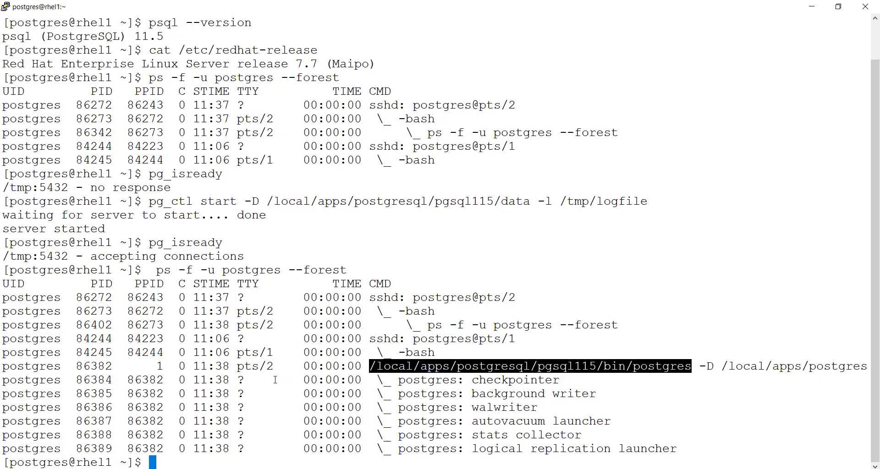
# Highlight PID 86382 and rerun ps -f -u postgres --forest to reveal the testdb1 backend
pyautogui.doubleClick(93, 366)
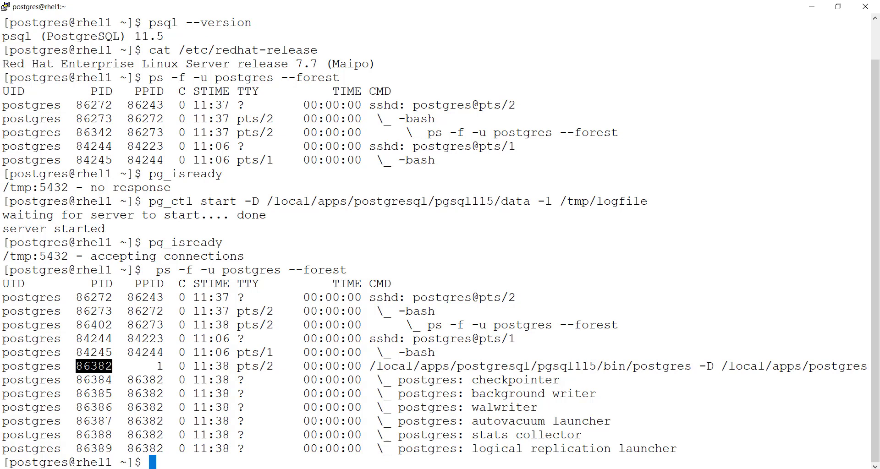
pyautogui.write('ps -f -u postgres --forest')
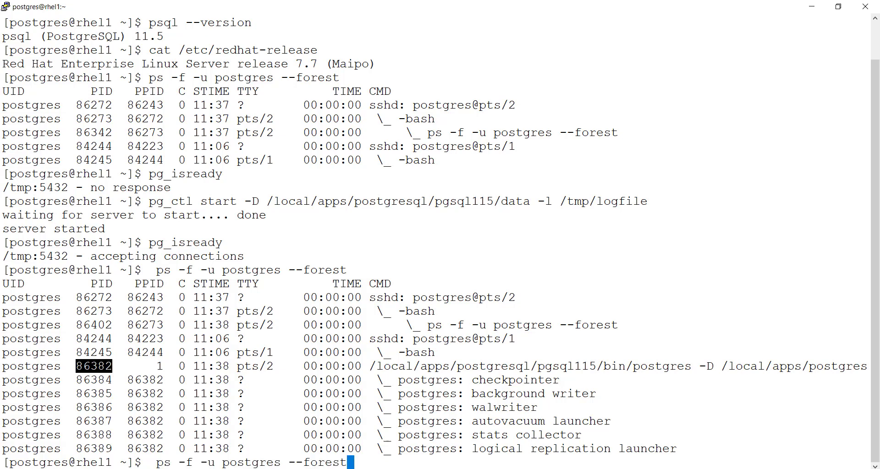
pyautogui.press('Return')
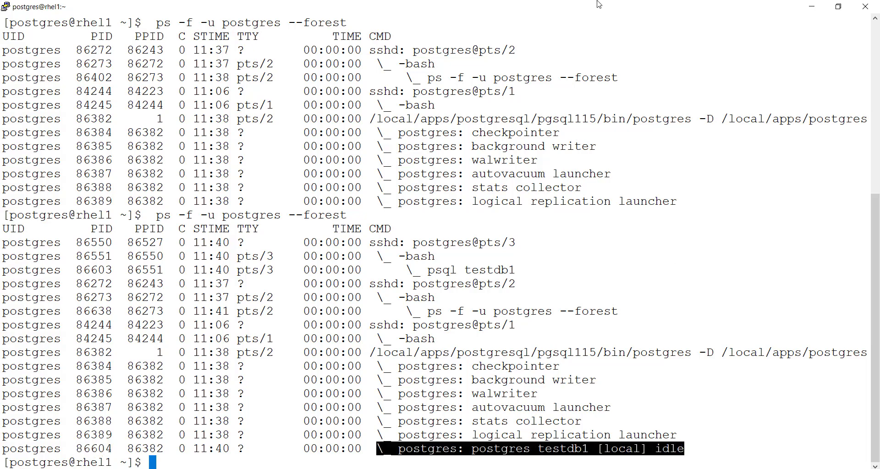
pyautogui.rightClick(598, 5)
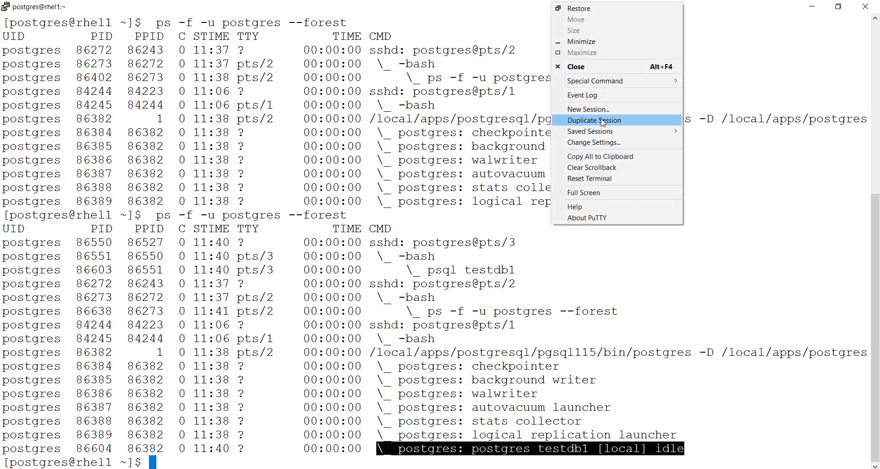
# Duplicate the session, log in as postgres, and connect psql to the postgres database
pyautogui.click(594, 120)
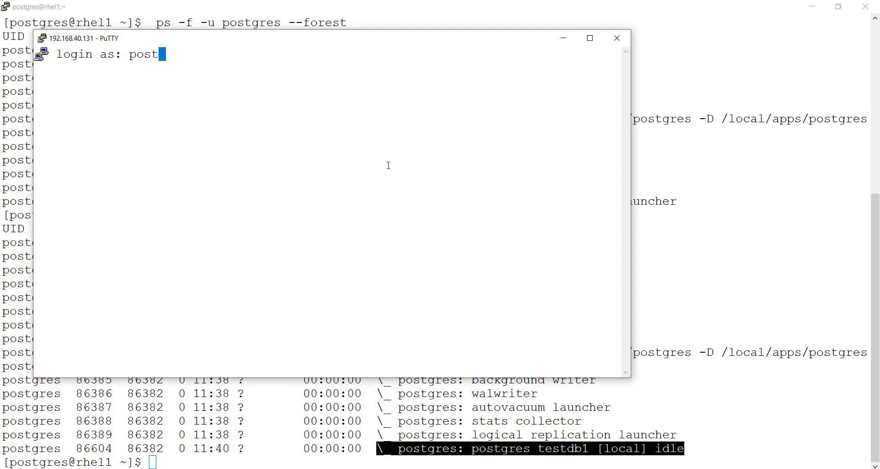
pyautogui.press('Return')
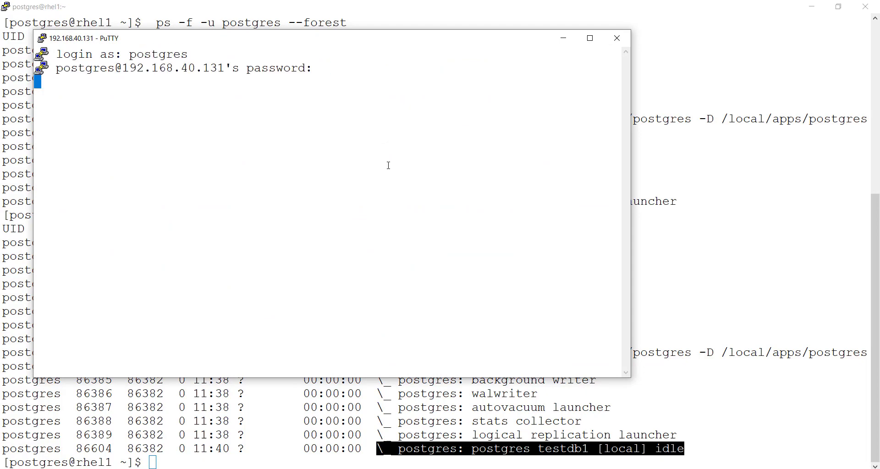
pyautogui.write('psql')
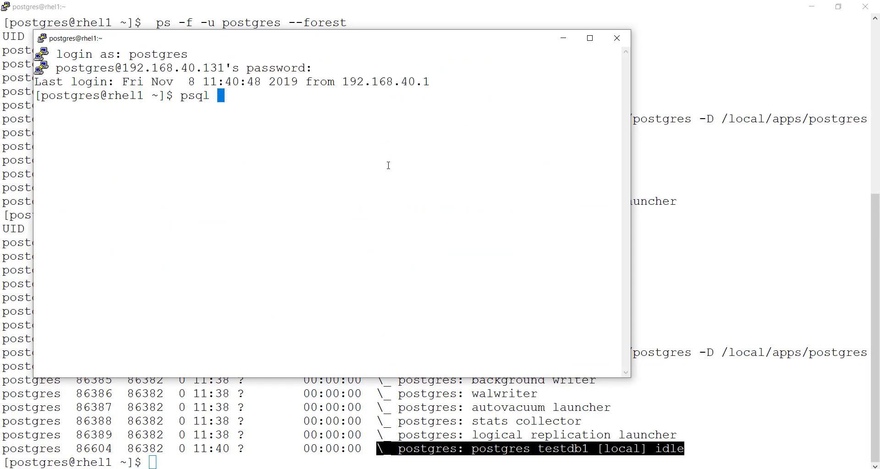
pyautogui.press('Return')
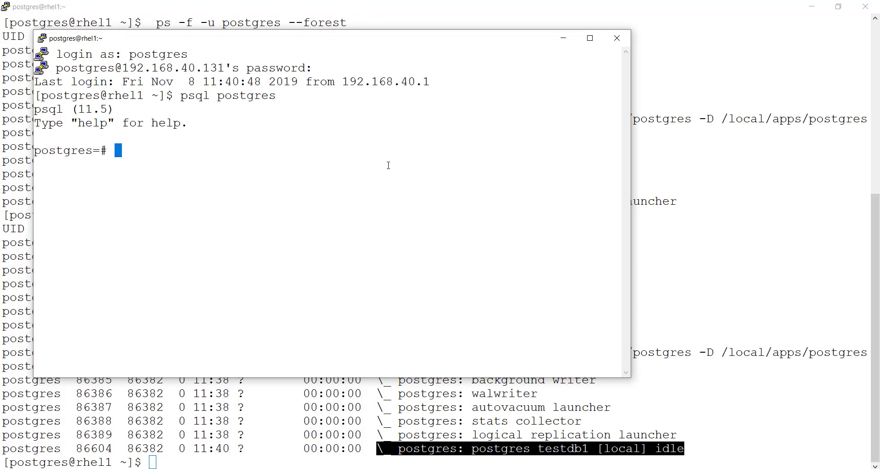
pyautogui.doubleClick(63, 150)
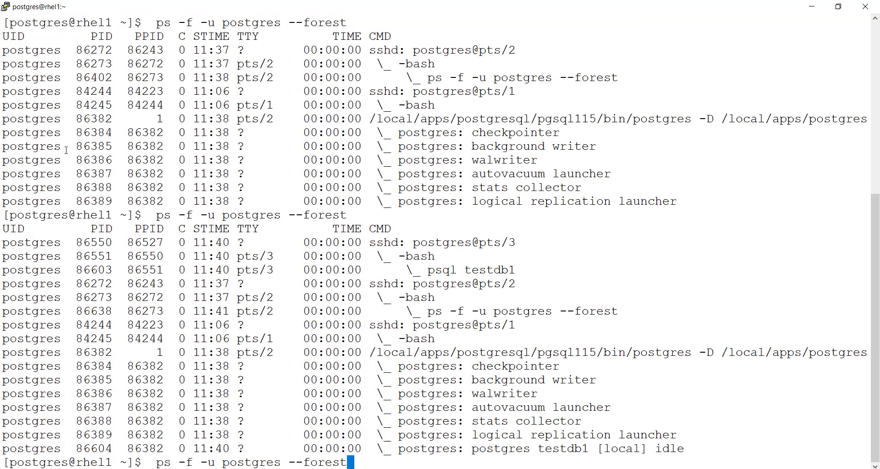
# Rerun the forest listing and highlight the new idle backend PID 86713
pyautogui.press('Return')
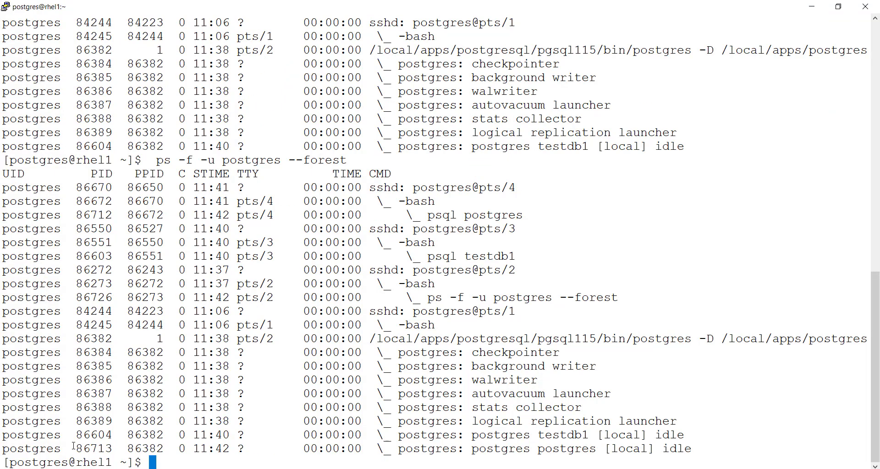
pyautogui.doubleClick(94, 448)
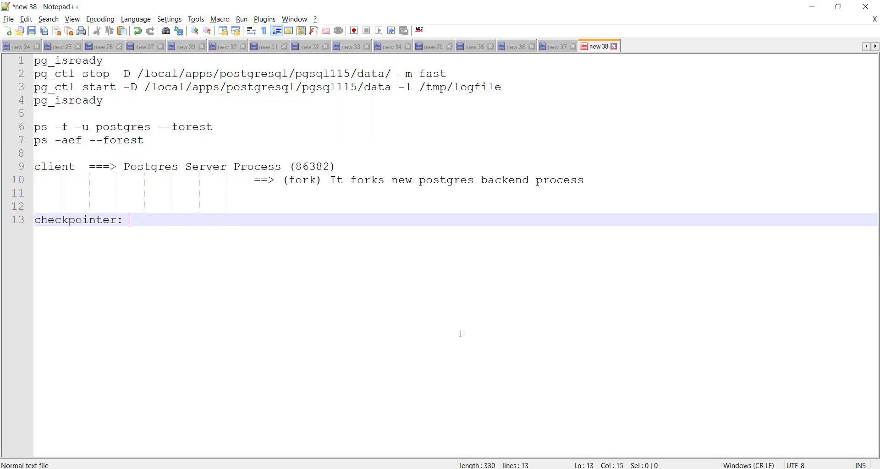
# Describe the checkpointer as the normal checkpoint process and start a 'background writer:' entry
pyautogui.write('Normal checkpoint process')
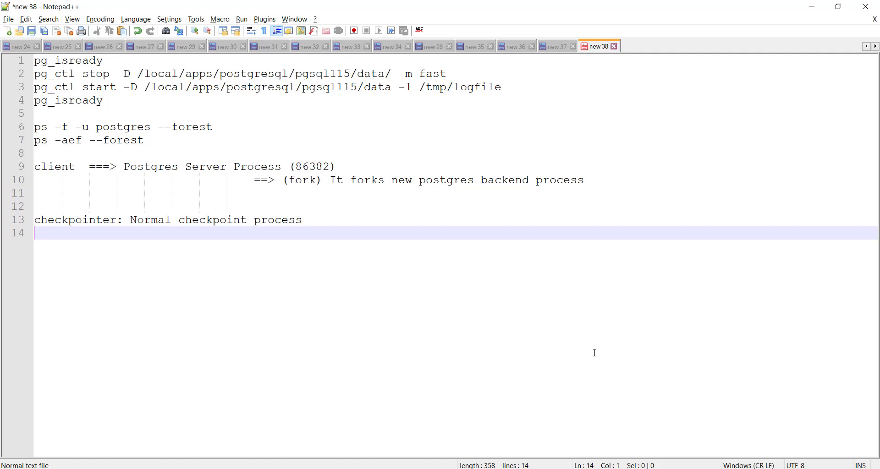
pyautogui.write('background writer:')
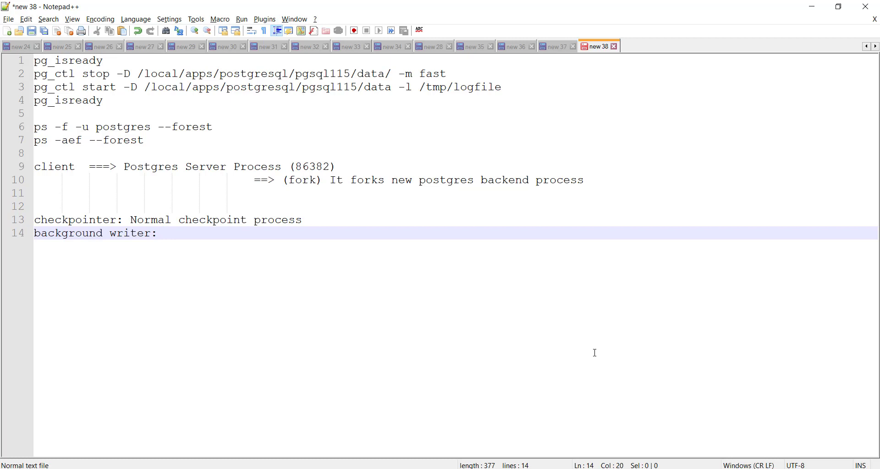
pyautogui.doubleClick(74, 220)
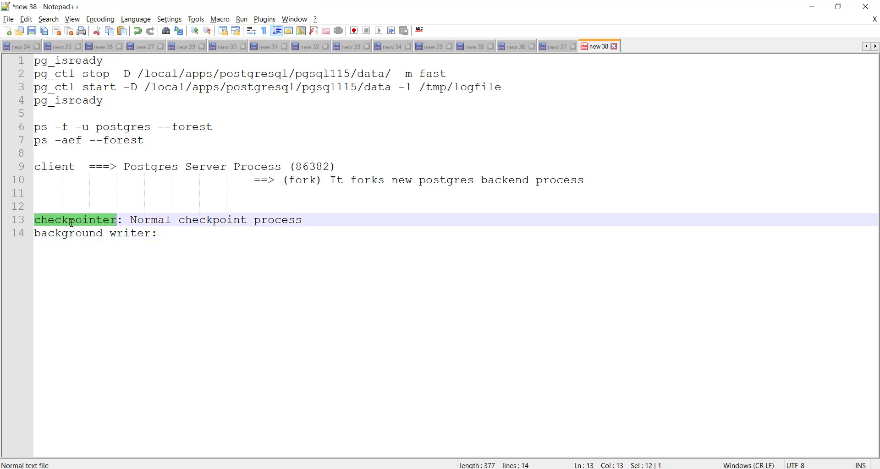
# Complete the background writer line with 'Dirty pages from shared buffers => DIsk'
pyautogui.click(166, 232)
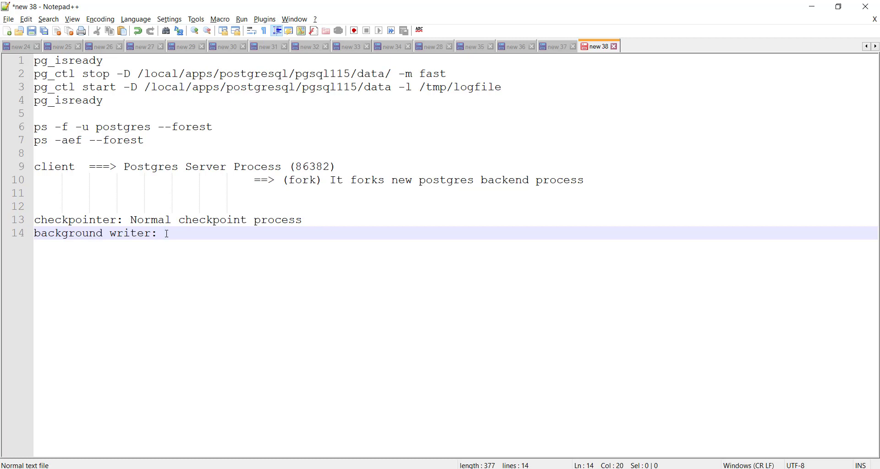
pyautogui.write('Dirt')
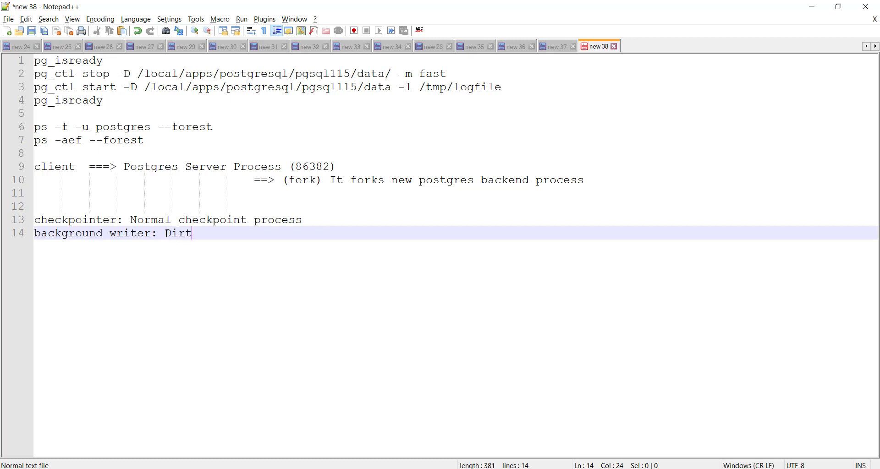
pyautogui.write('y pages from')
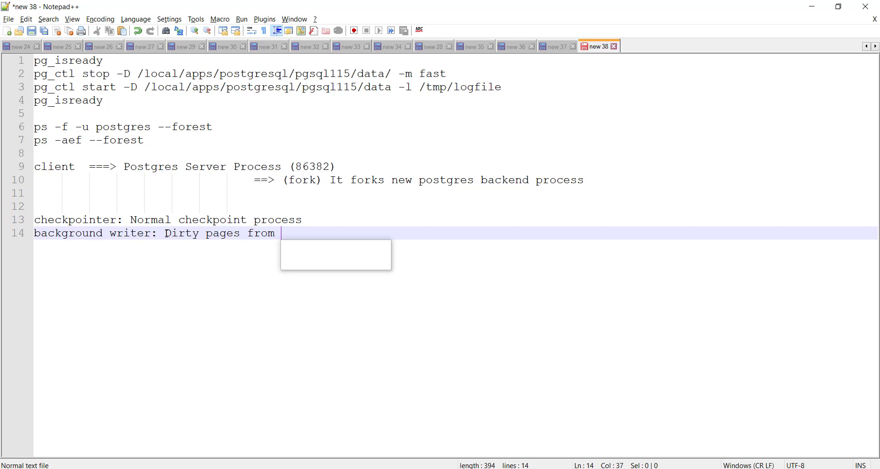
pyautogui.write('shared buff')
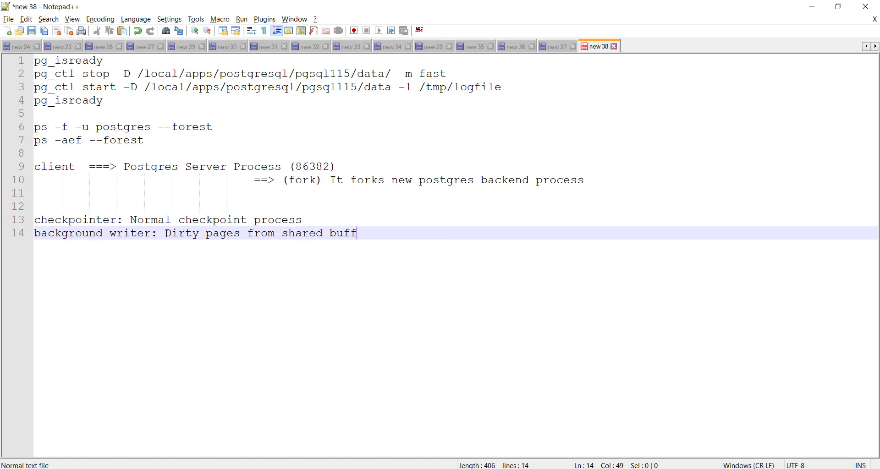
pyautogui.write('ers => DIsk')
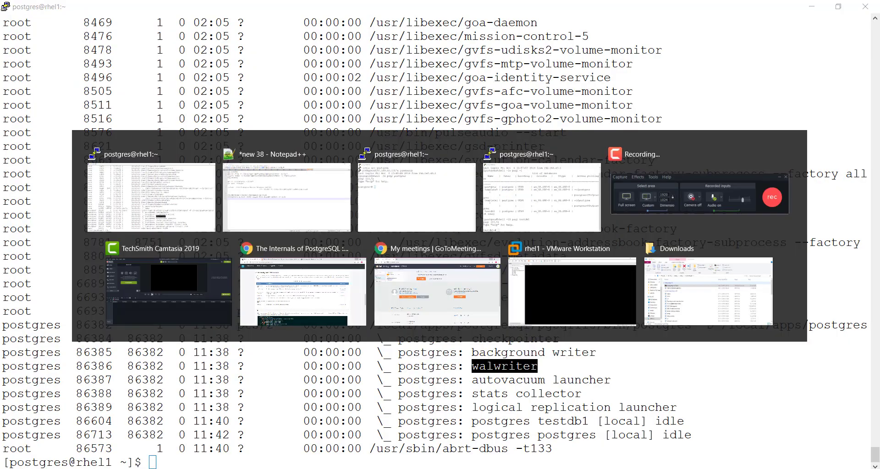
# Add notes describing walwriter as writing redo buffers to disk and autovacuum launcher as periodic vacuum
pyautogui.click(287, 197)
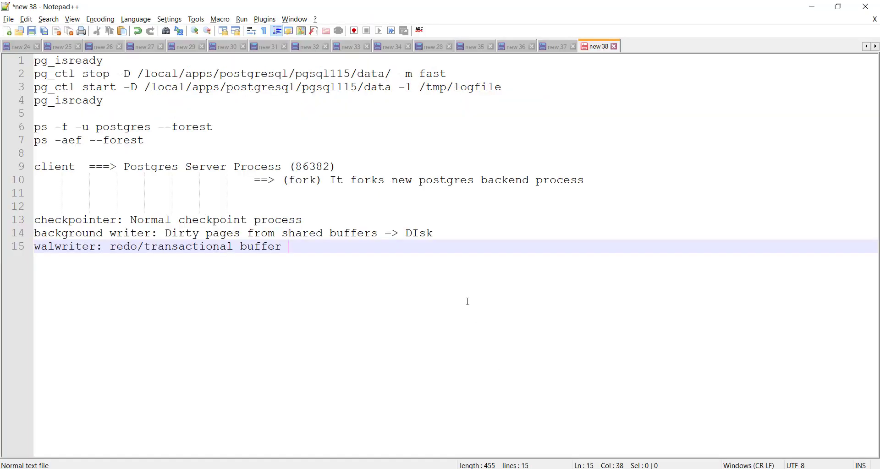
pyautogui.write('=>')
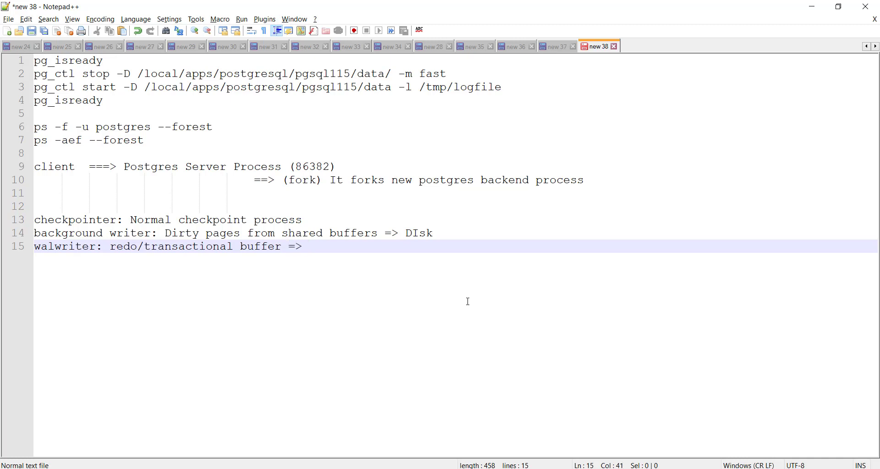
pyautogui.write('W')
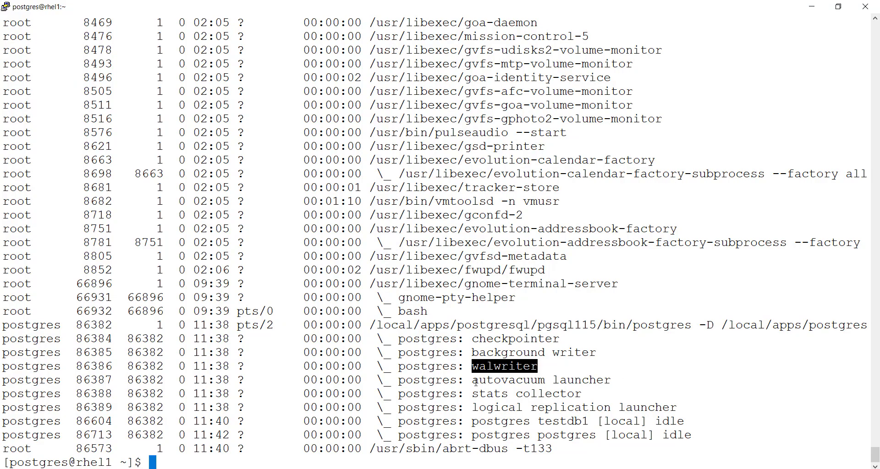
pyautogui.doubleClick(539, 380)
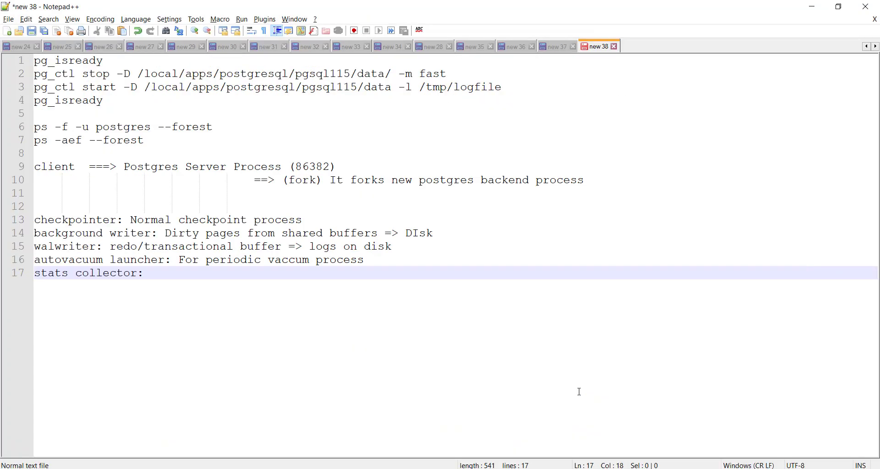
# Describe stats collector as statistics information via pg_stat_activity and pg_stat_database
pyautogui.write('basic')
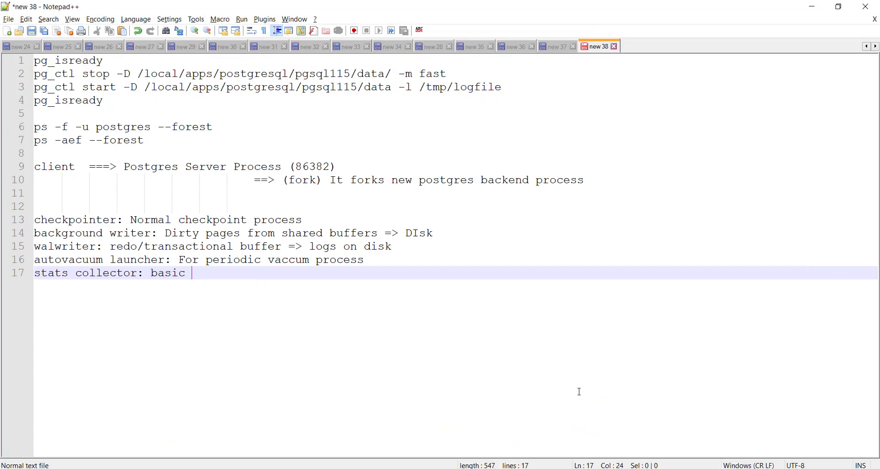
pyautogui.press('BackSpace')
pyautogui.write('statist')
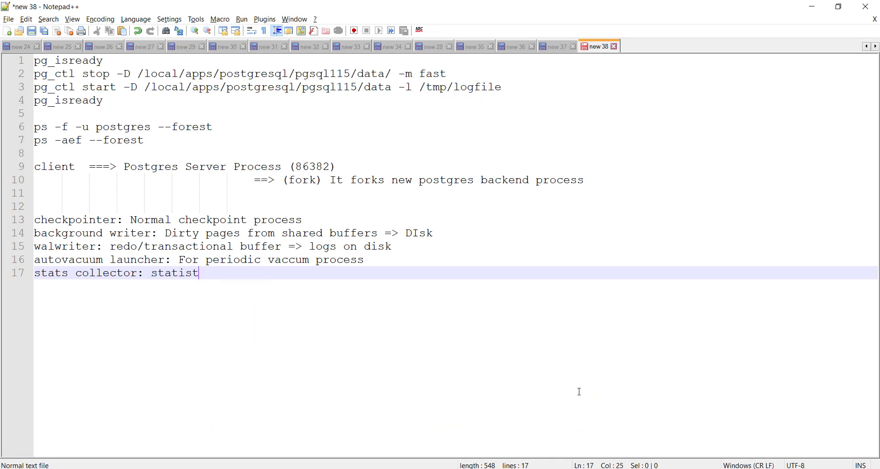
pyautogui.write('ics information.')
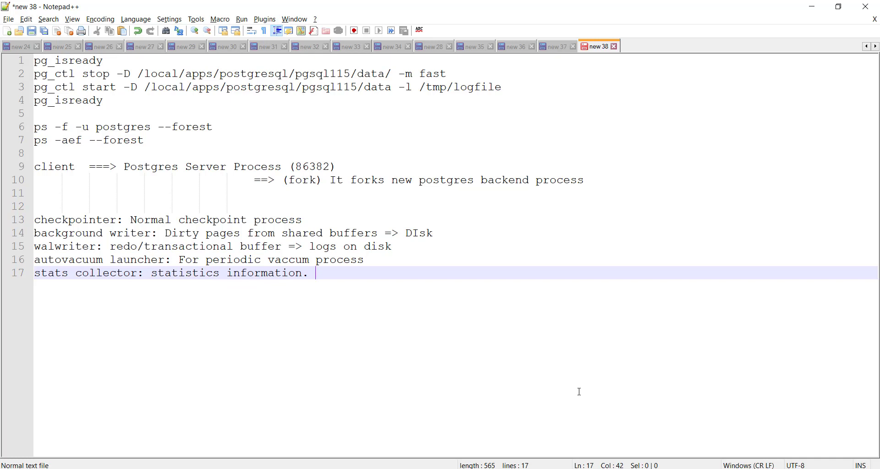
pyautogui.write('pg_s')
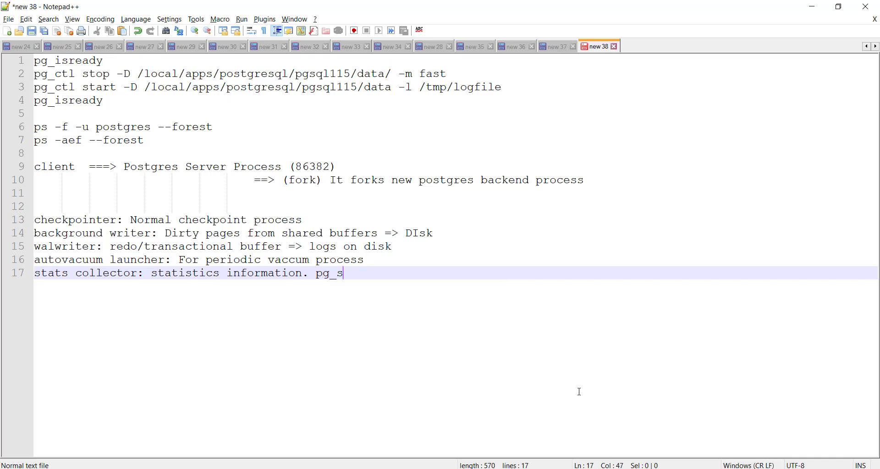
pyautogui.write('tat_activity, pg_stat_database')
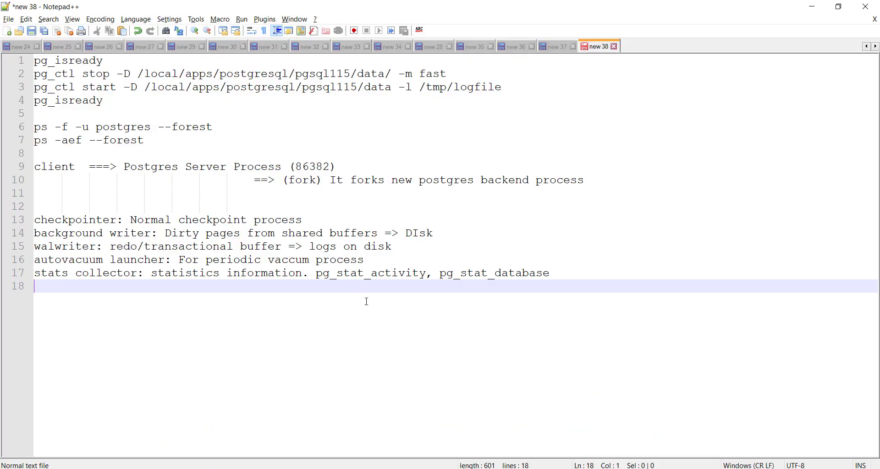
# Start a note: 'logical replication launcher: Related replication'
pyautogui.write('logical replication launcher: R')
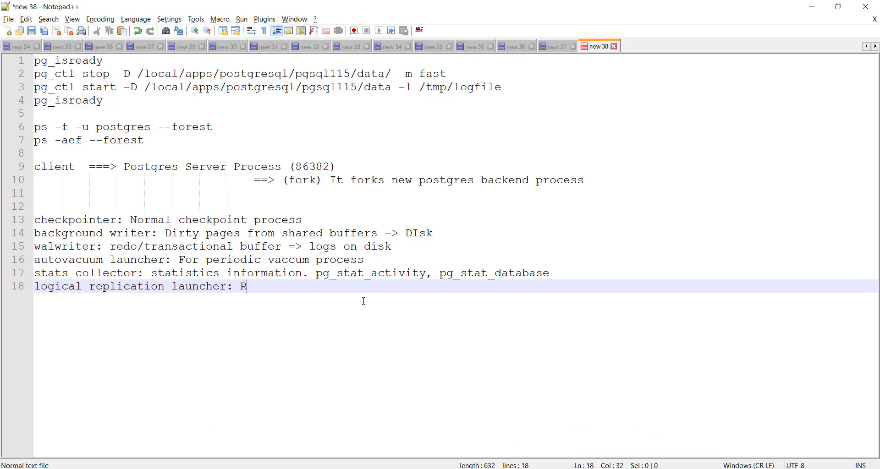
pyautogui.write('elated replication')
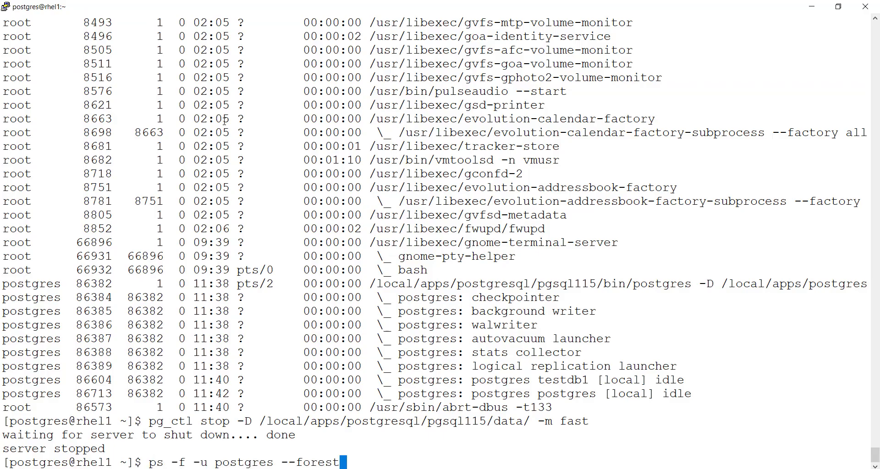
# Restart the PostgreSQL server and list the postgres process forest, showing new PID 87050
pyautogui.press('Return')
pyautogui.write('pg_ctl start -D /local/apps/postgresql/pgsql115/data -l /tmp/logfile')
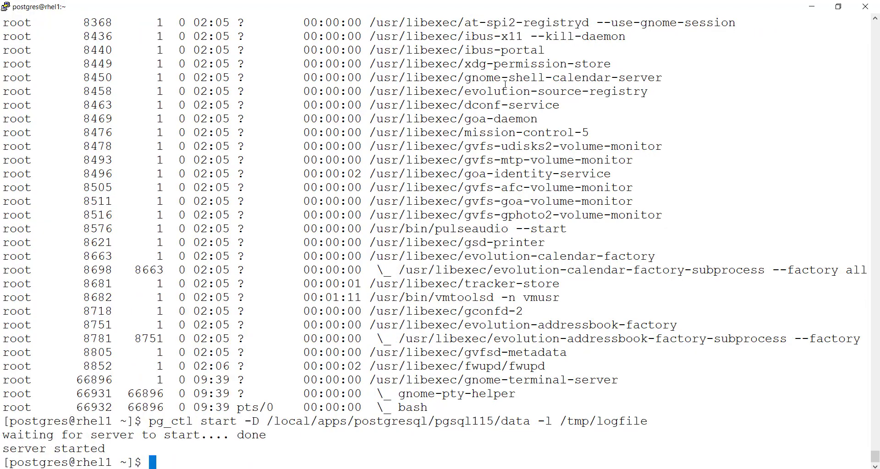
pyautogui.write('ps -f -u postgres --forest')
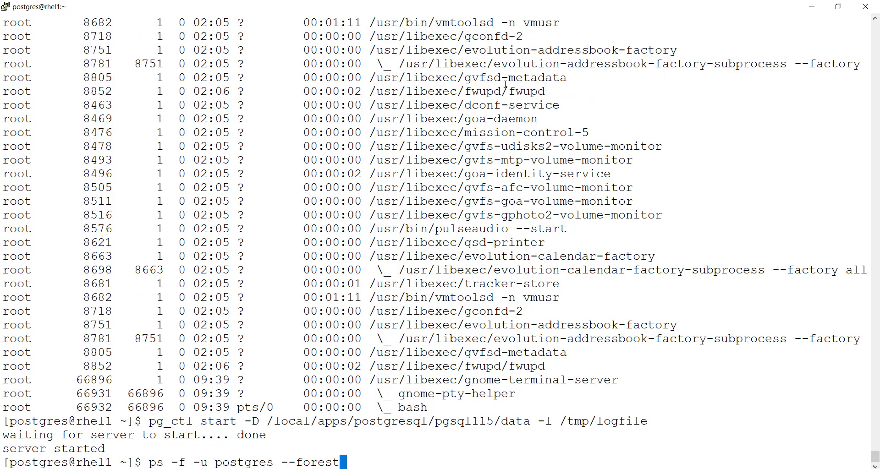
pyautogui.press('Return')
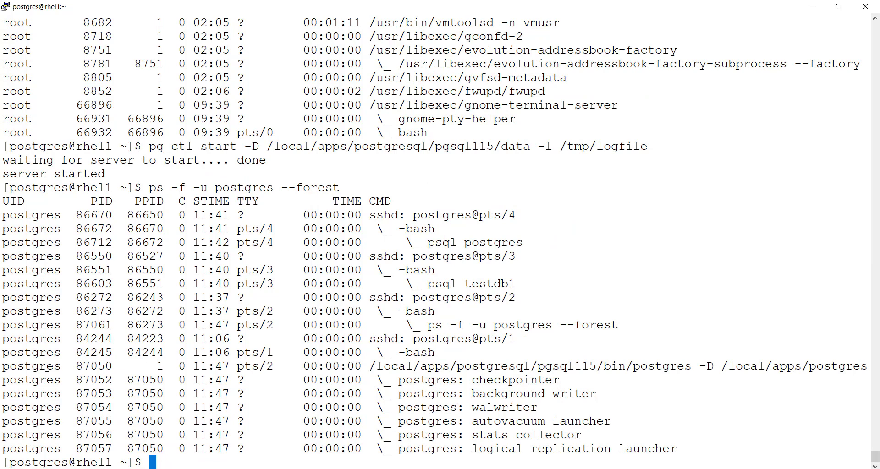